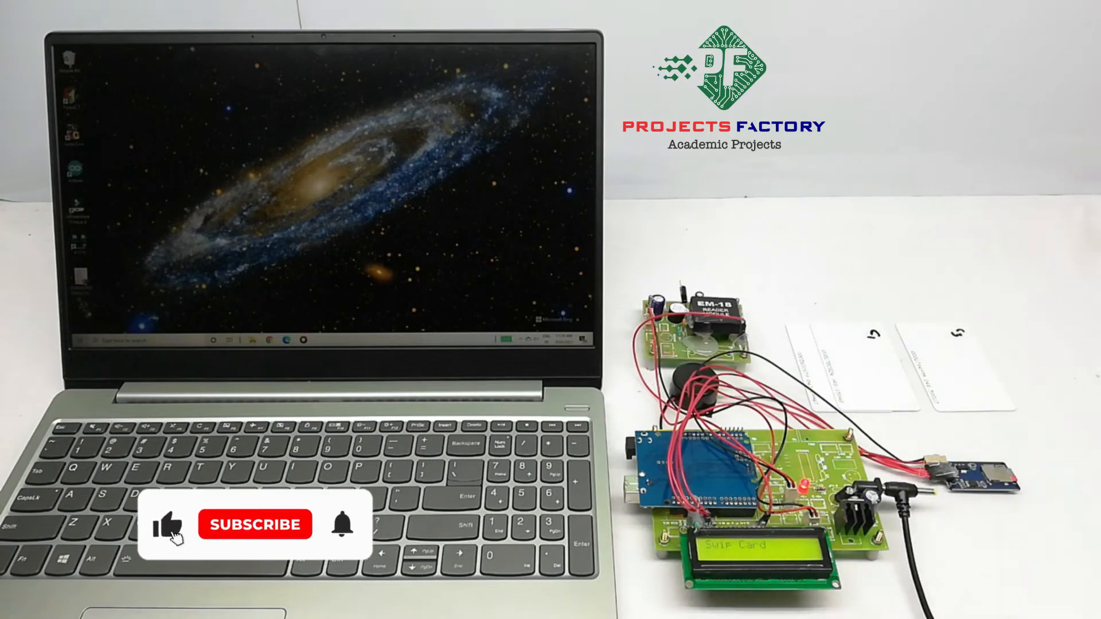
click(254, 525)
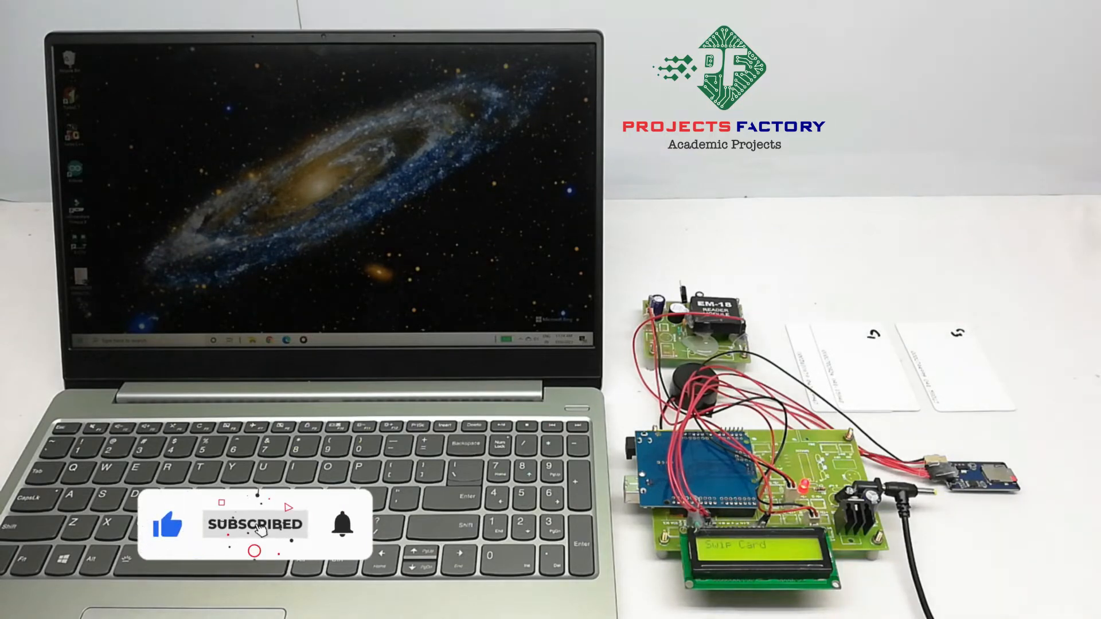